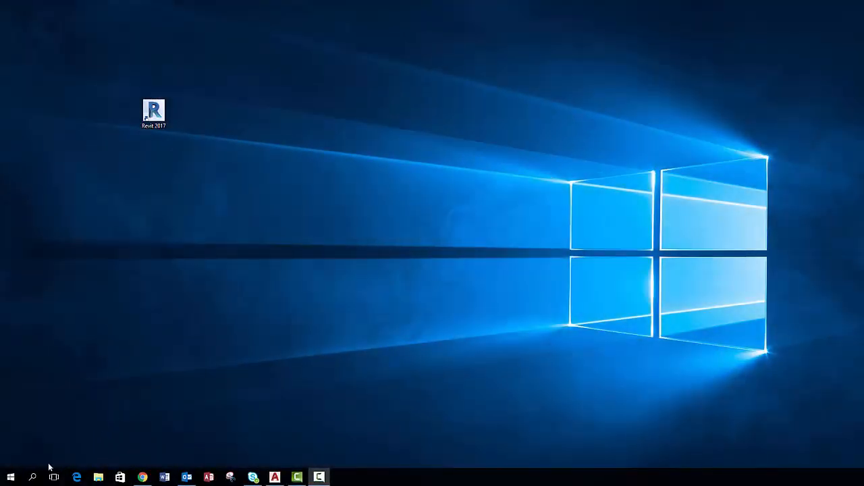
- Search 'Cont' from the Start menu and launch Control Panel
left_click(32, 477)
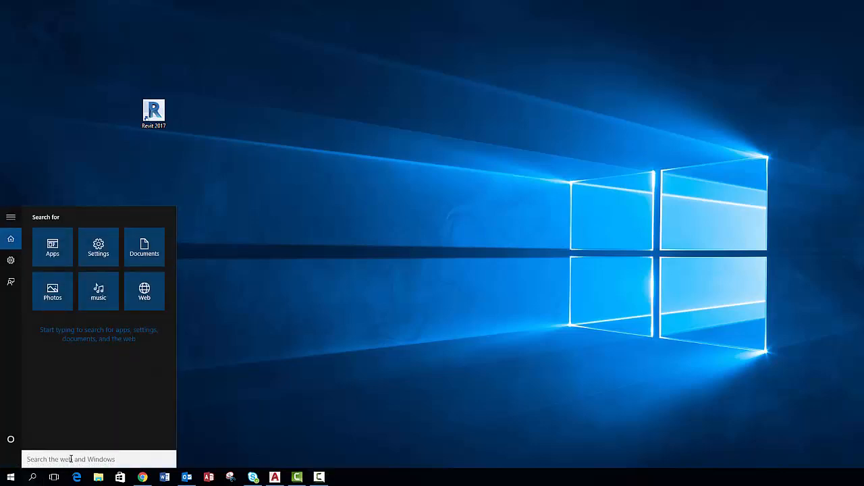
type("Control")
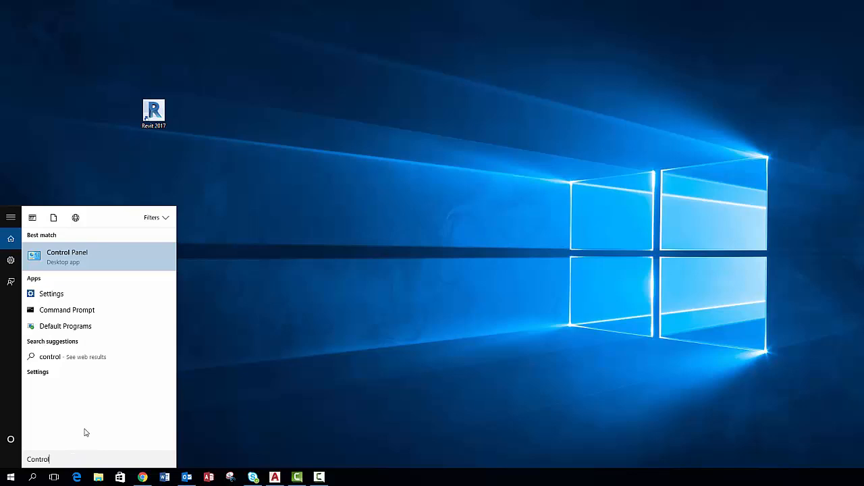
left_click(67, 256)
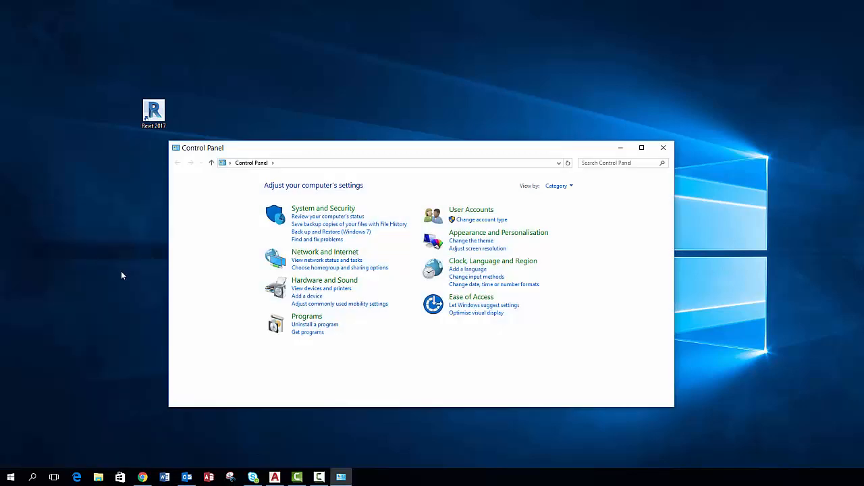
mouse_move(219, 316)
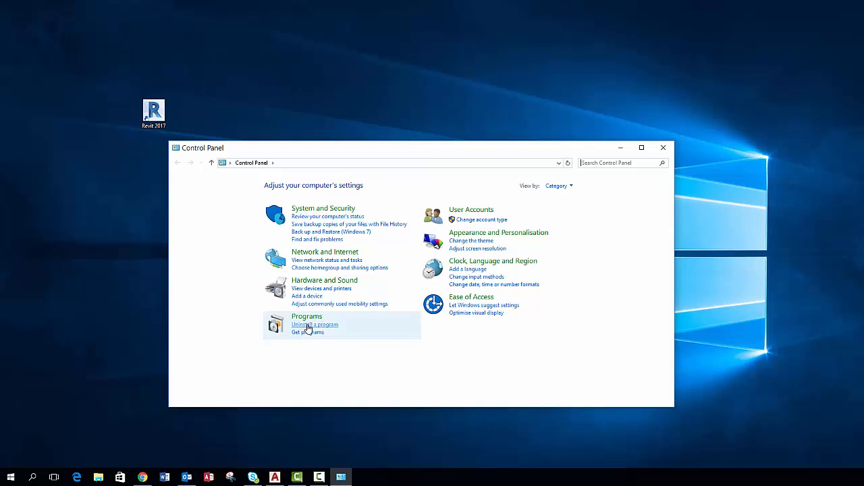
- Show the installed programs list and select Autodesk Revit 2017
left_click(315, 324)
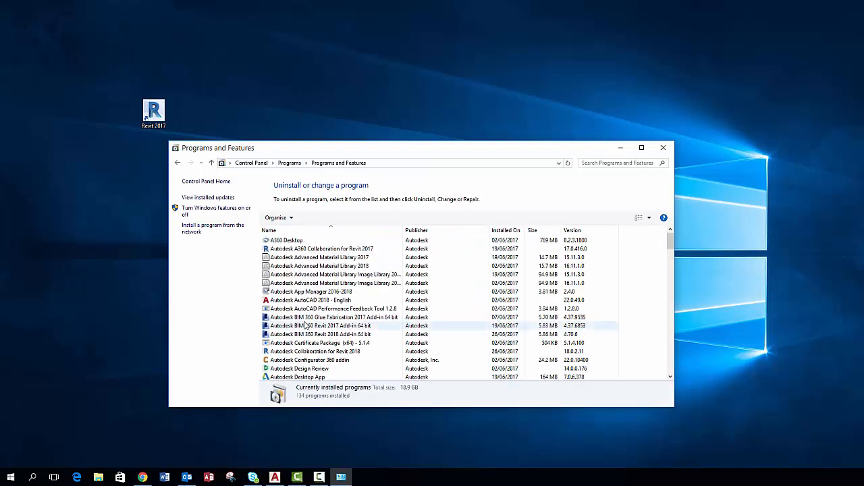
left_click(311, 300)
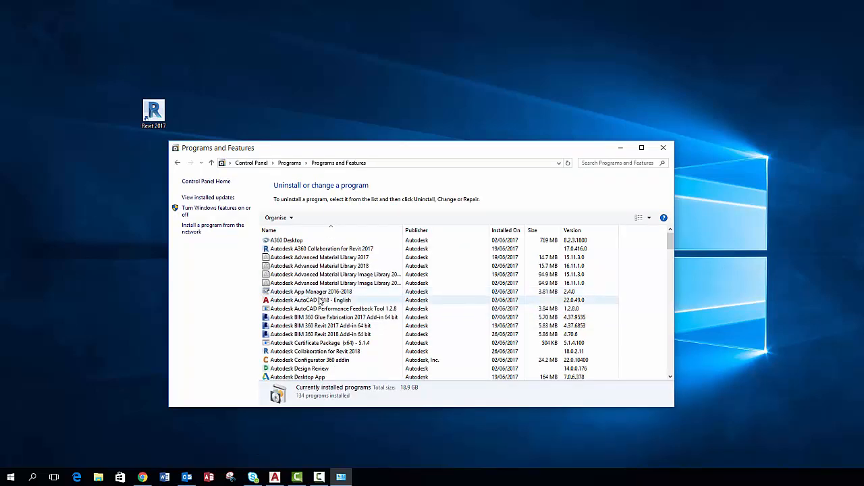
scroll("down", 3)
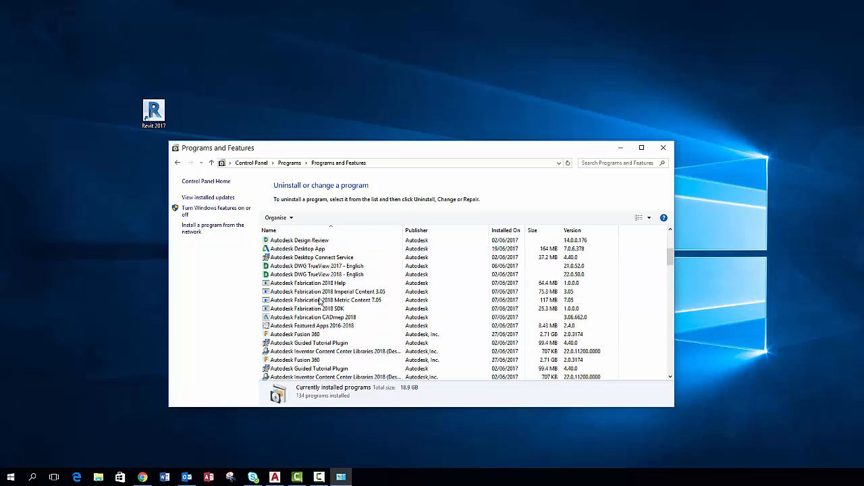
scroll("down", 3)
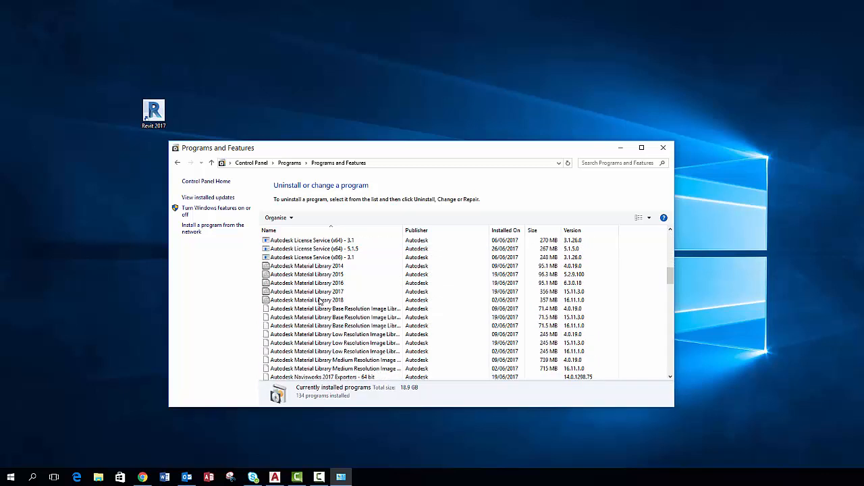
scroll("down", 3)
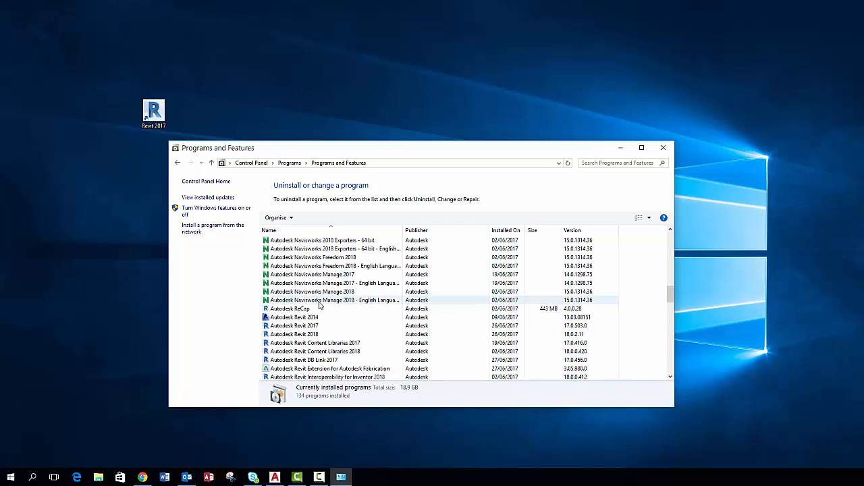
left_click(294, 325)
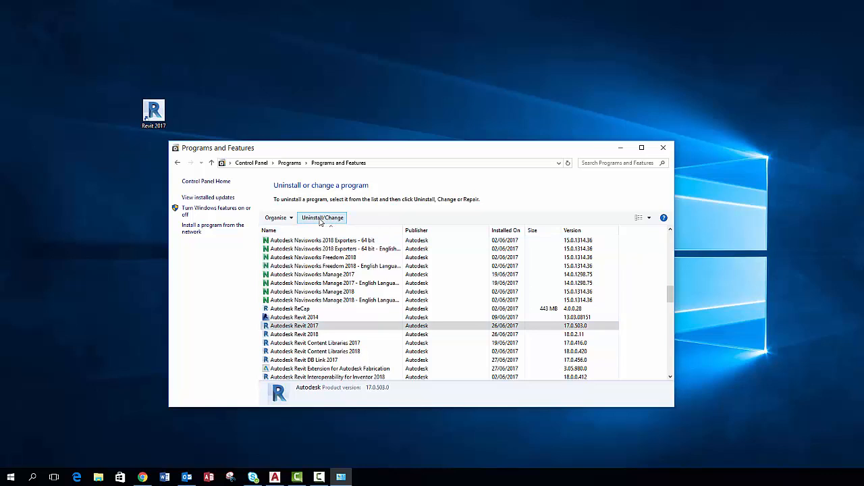
- Uninstall Autodesk Revit 2017, confirm removal and finish the uninstaller
left_click(321, 218)
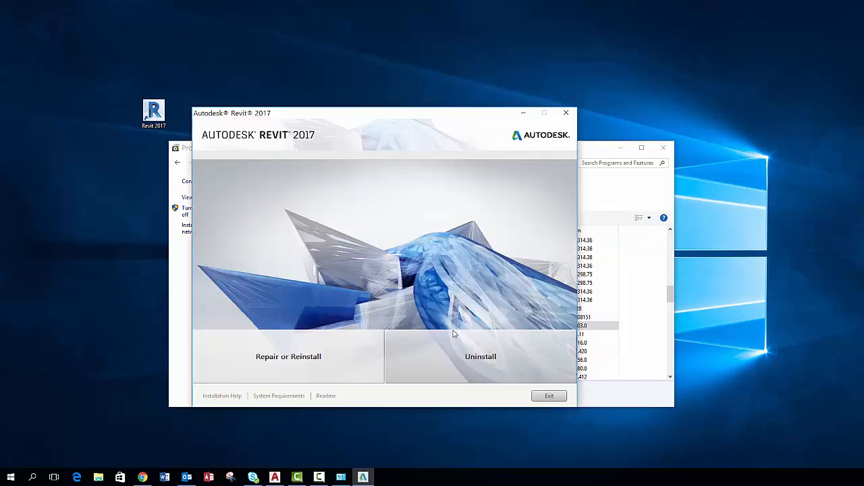
left_click(480, 357)
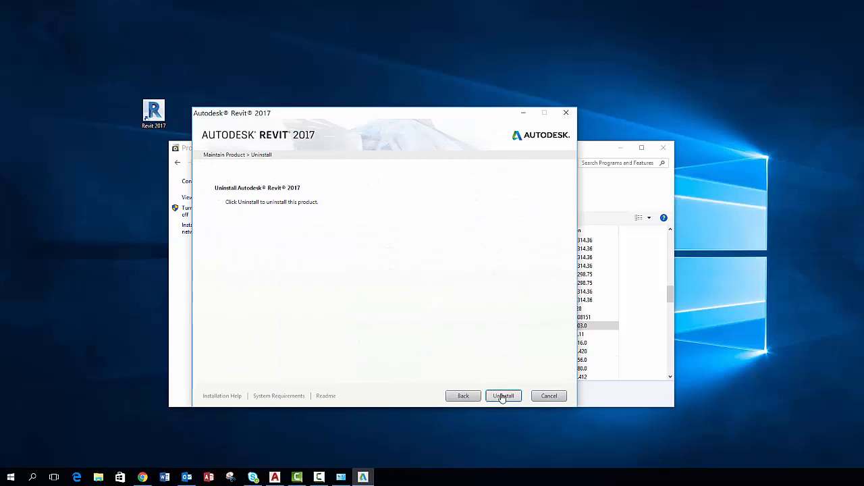
left_click(502, 396)
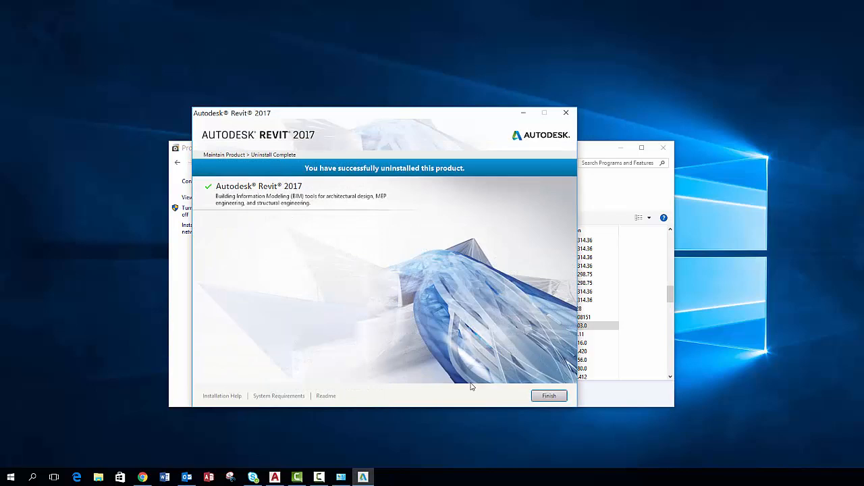
mouse_move(548, 396)
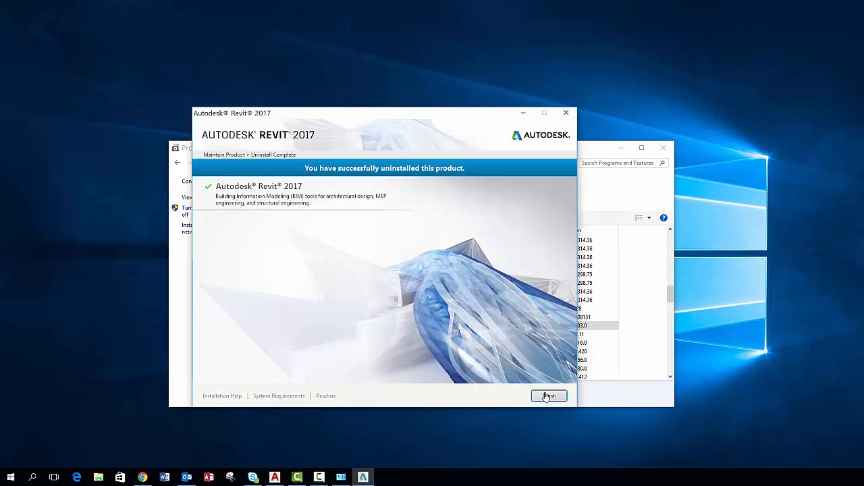
left_click(548, 395)
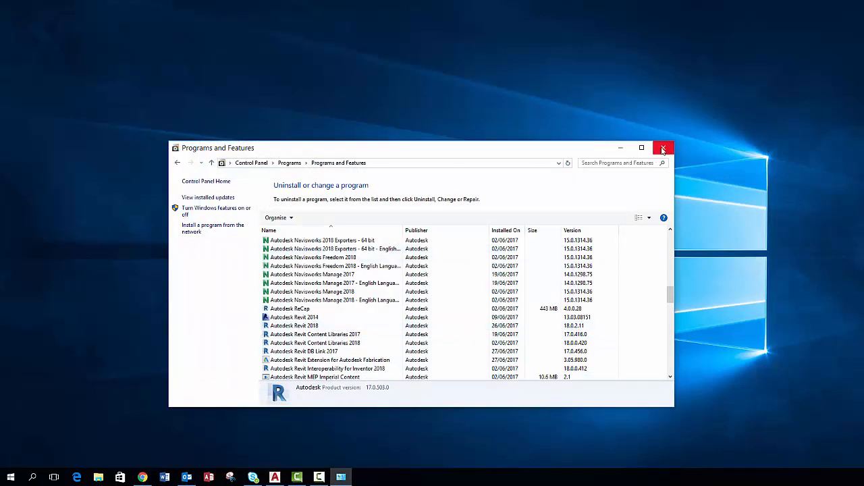
- Close Programs and Features and show the contents of Local Disk (C:) in File Explorer
left_click(664, 148)
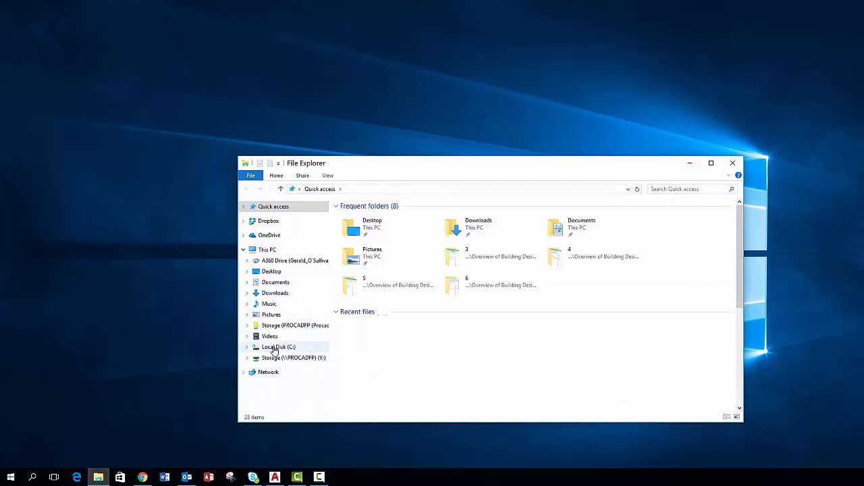
left_click(276, 346)
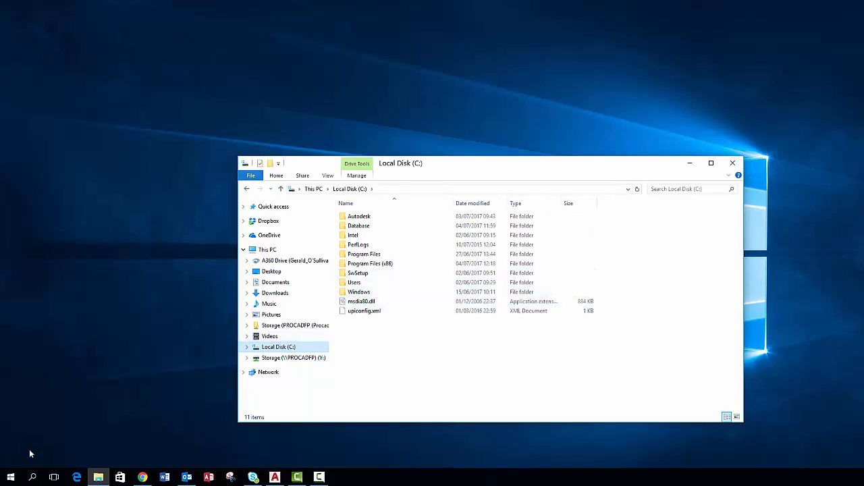
- Search Control Panel for 'folder', view File Explorer Options, then close the results
left_click(32, 479)
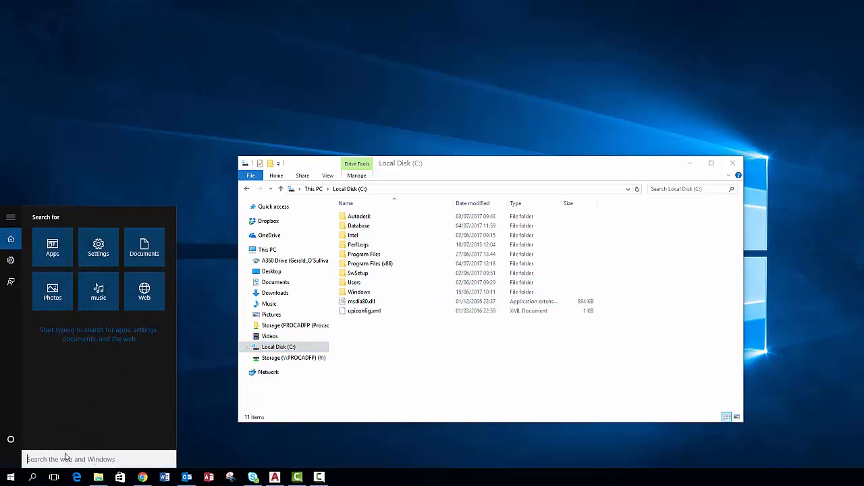
type("control pane")
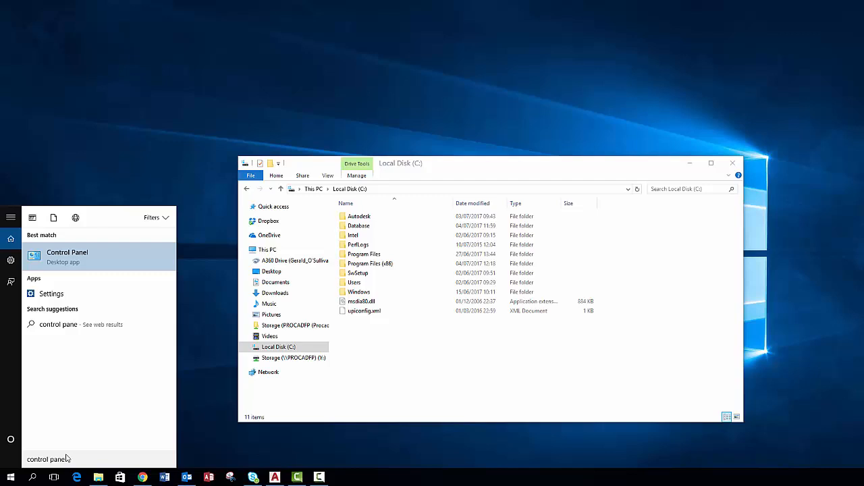
left_click(67, 253)
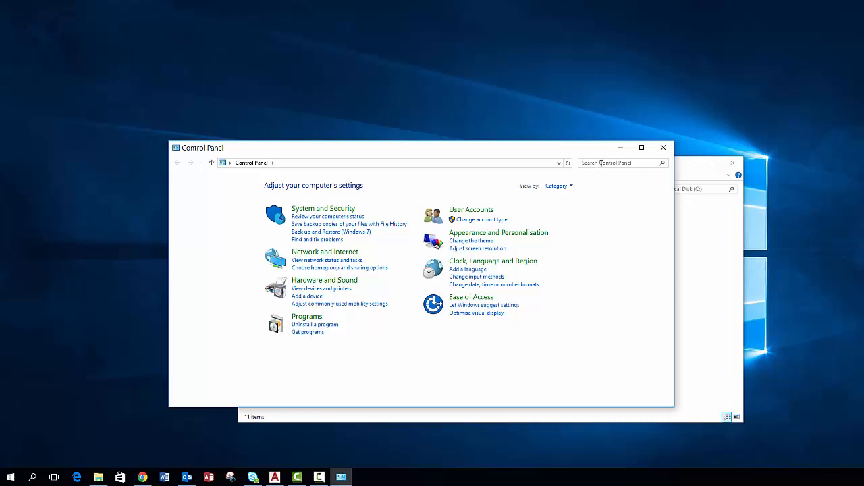
type("folder options")
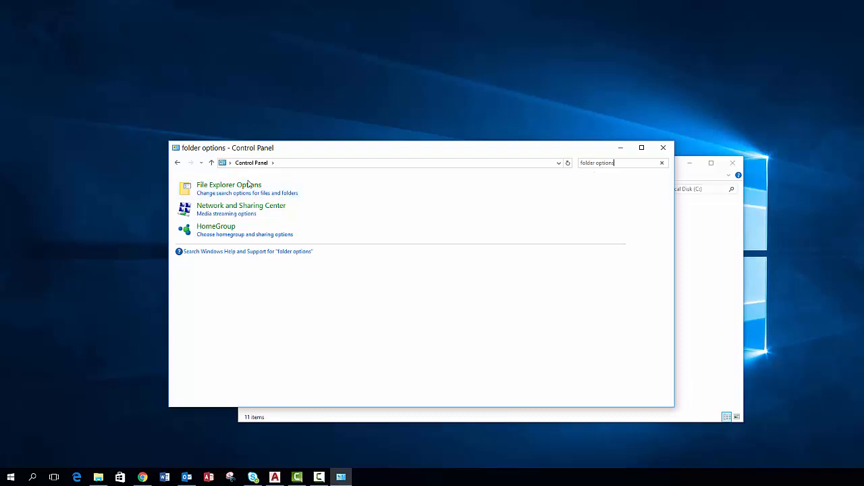
left_click(228, 184)
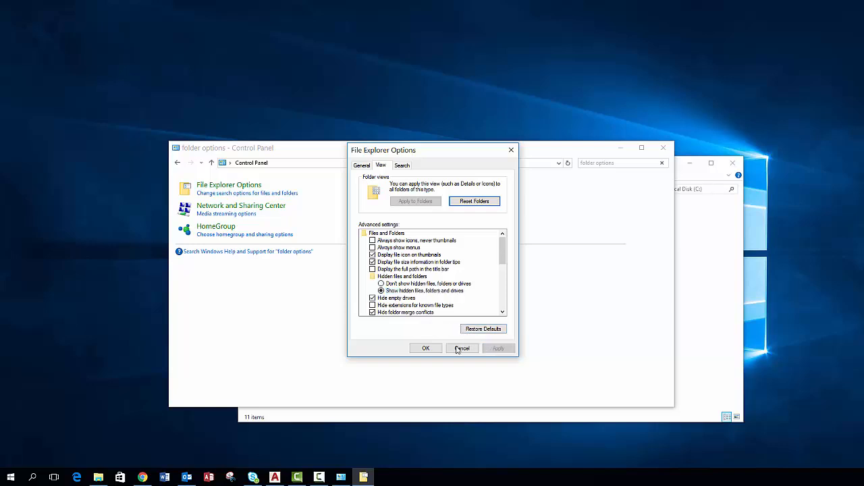
left_click(462, 349)
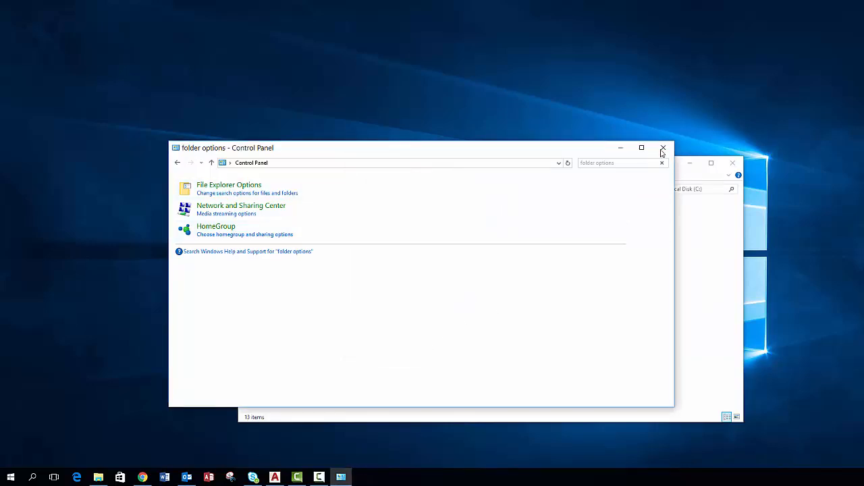
- Browse C:\ProgramData\FLEXnet to see the adskflex files, then return to Local Disk (C:)
left_click(662, 147)
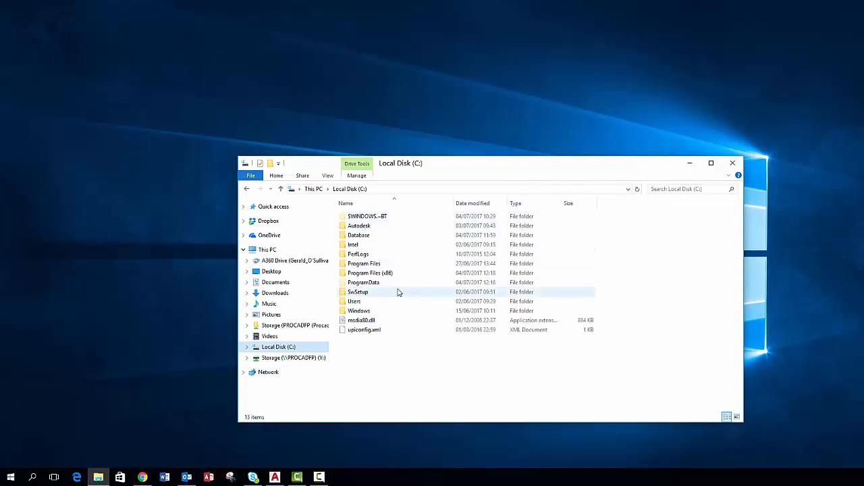
left_click(363, 283)
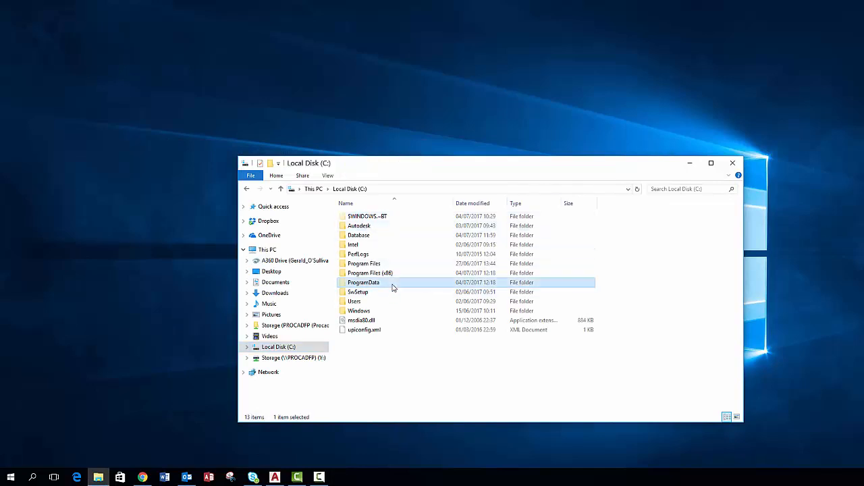
double_click(364, 282)
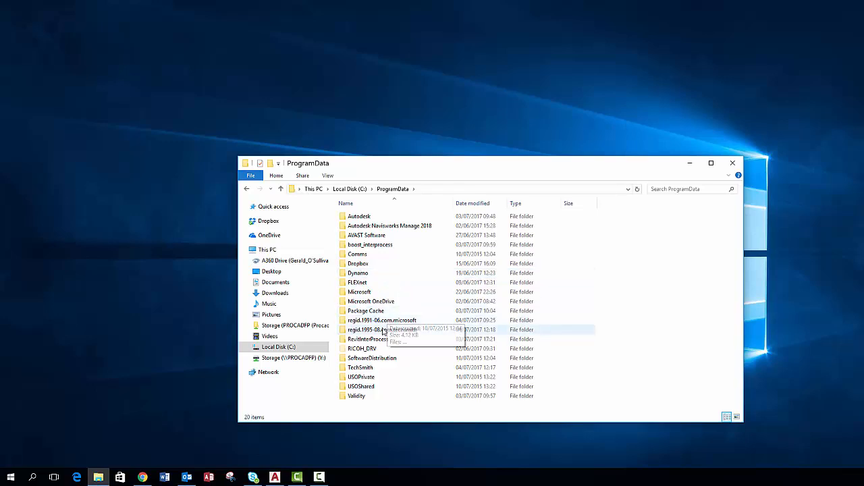
double_click(359, 282)
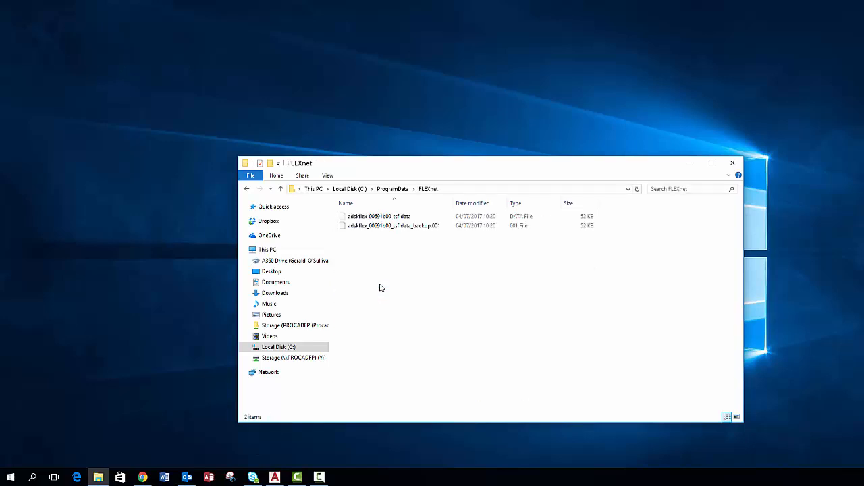
left_click(395, 226)
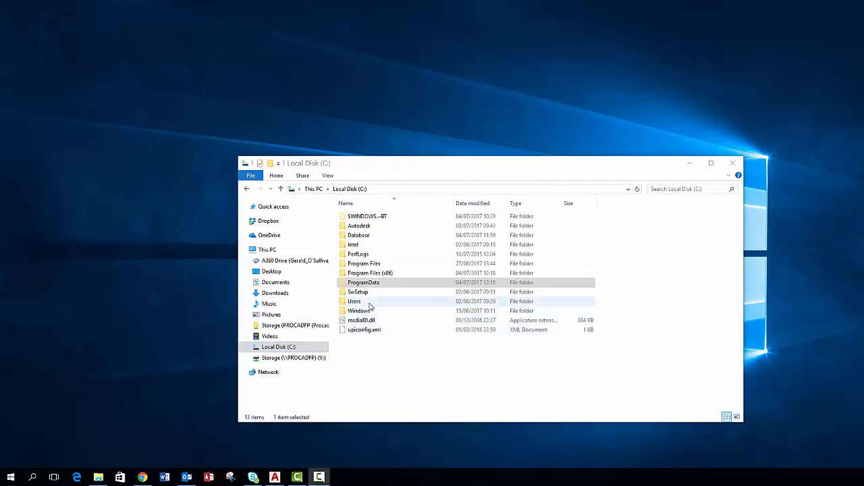
- Browse Users > profile > AppData > Roaming > Autodesk and look inside its ADUT folder
double_click(354, 301)
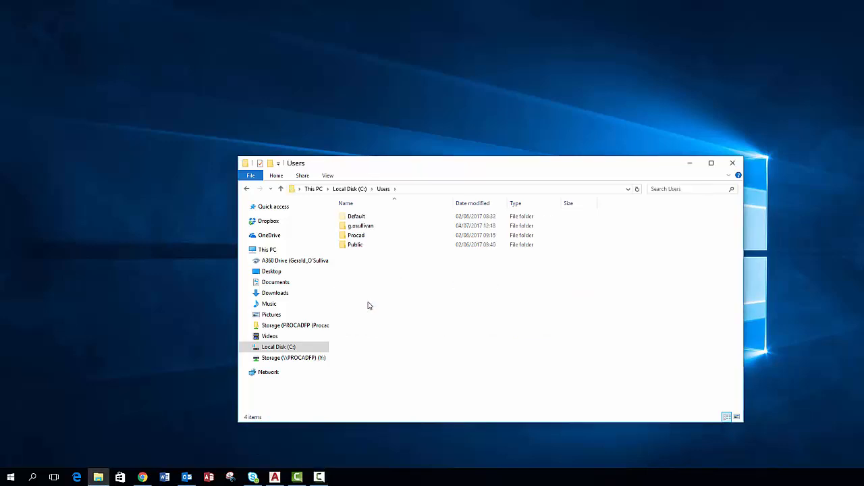
double_click(361, 226)
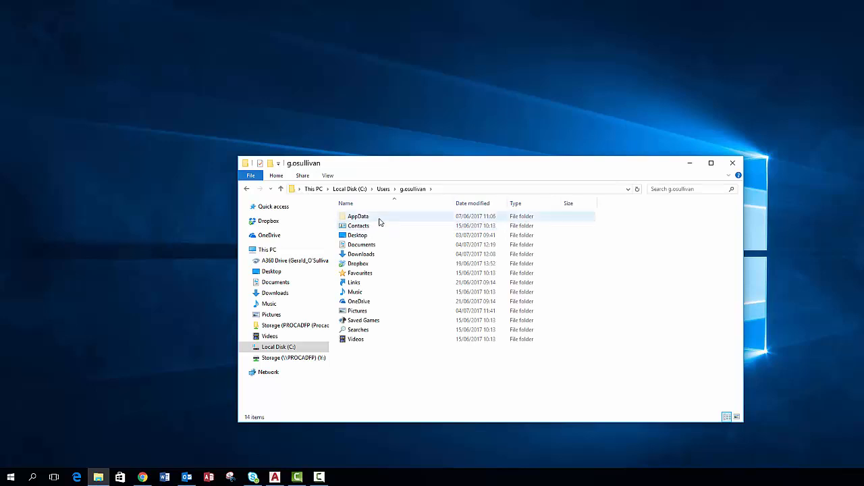
double_click(357, 216)
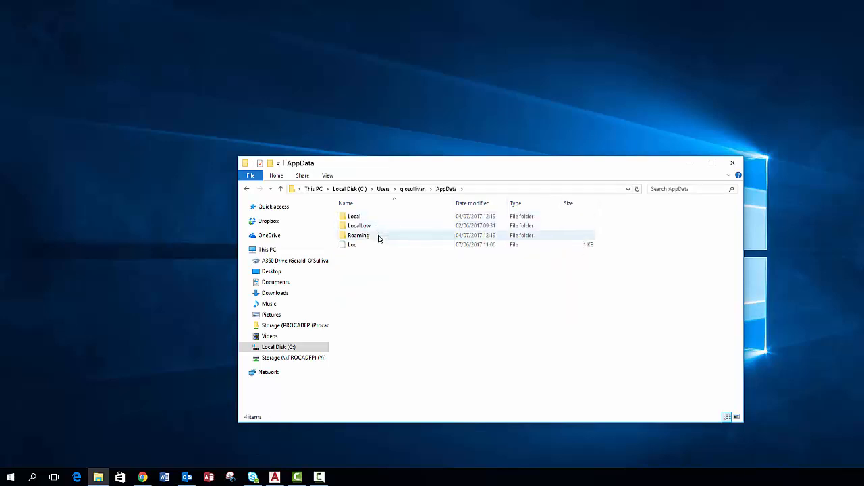
double_click(359, 235)
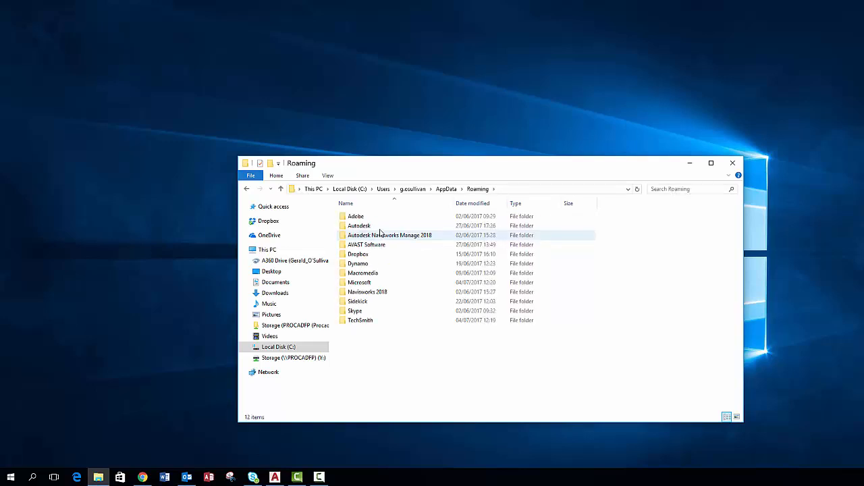
double_click(359, 225)
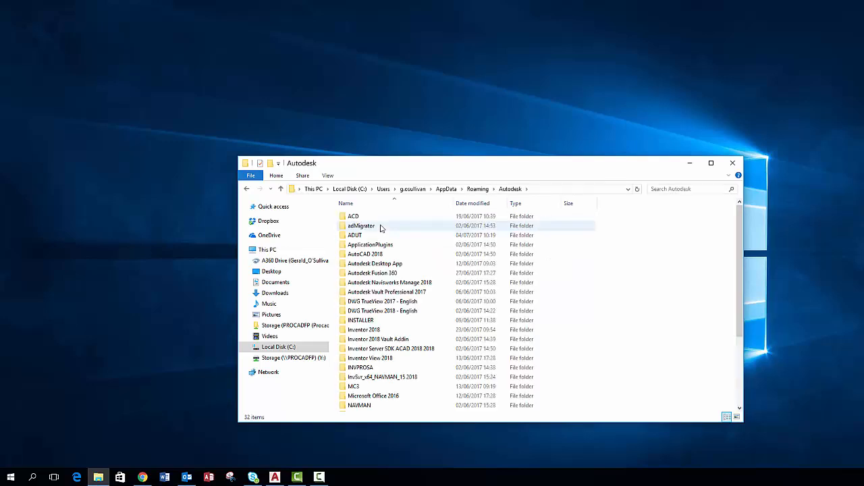
left_click(354, 235)
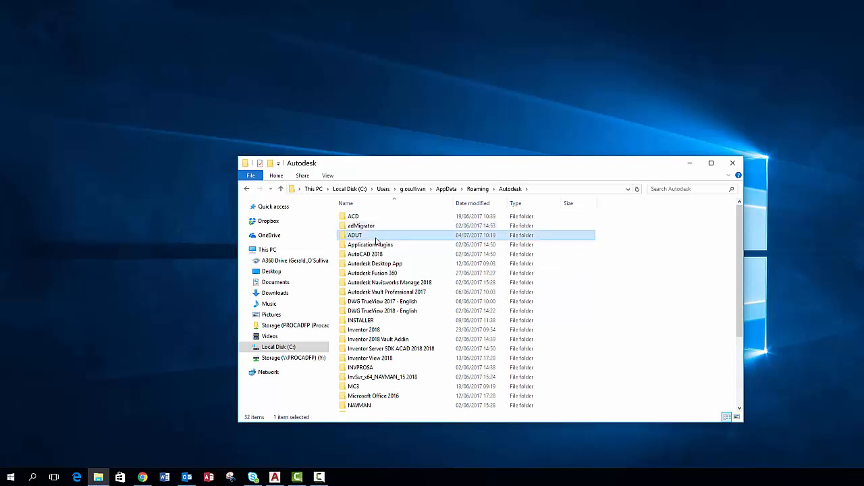
double_click(354, 235)
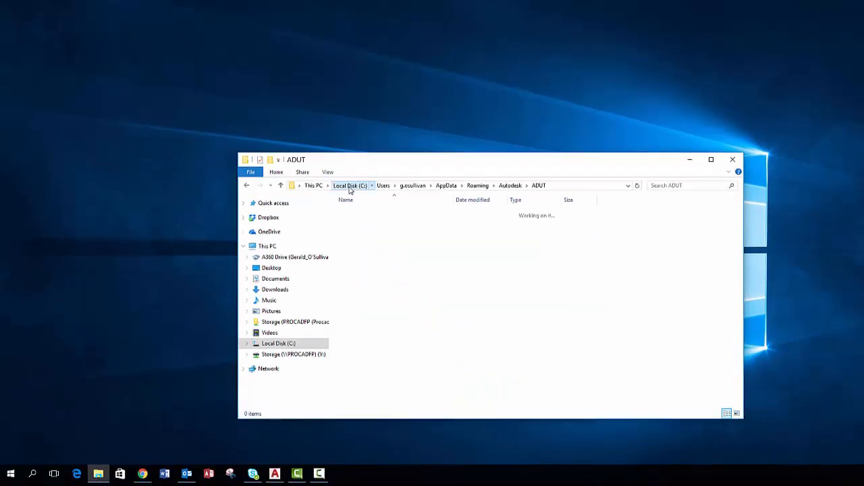
- Look inside ProgramData > Autodesk > ADUT, then return to Local Disk (C:)
left_click(350, 185)
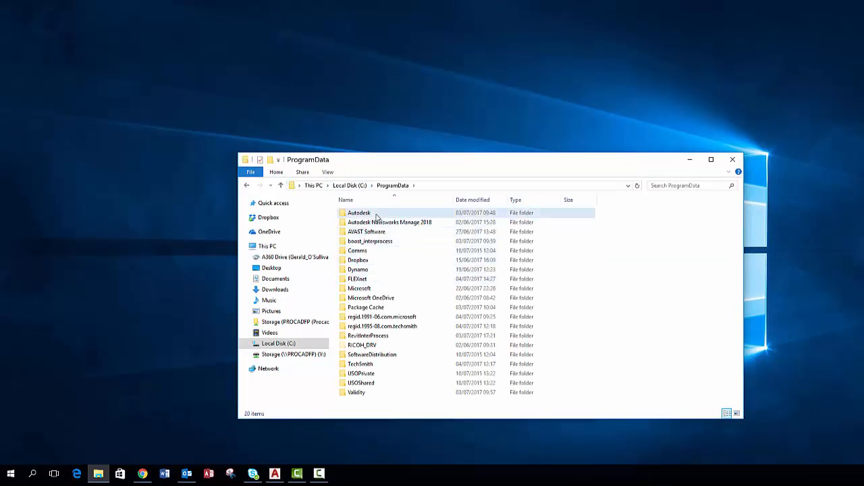
double_click(359, 214)
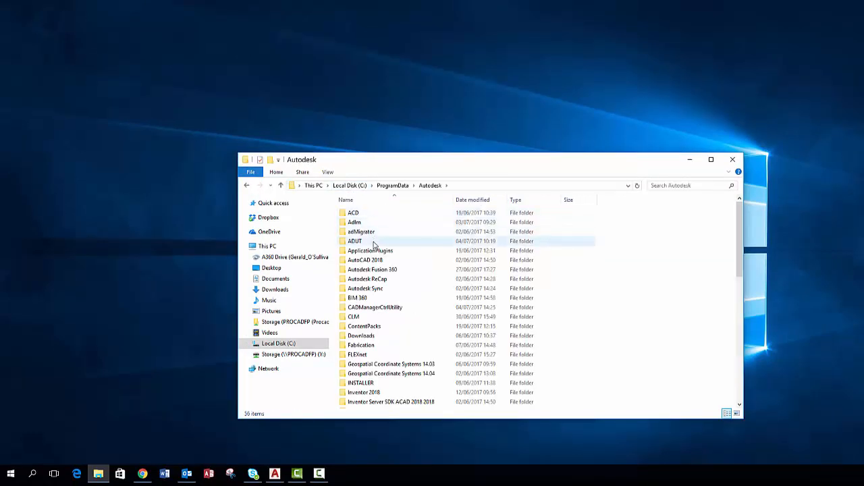
double_click(354, 240)
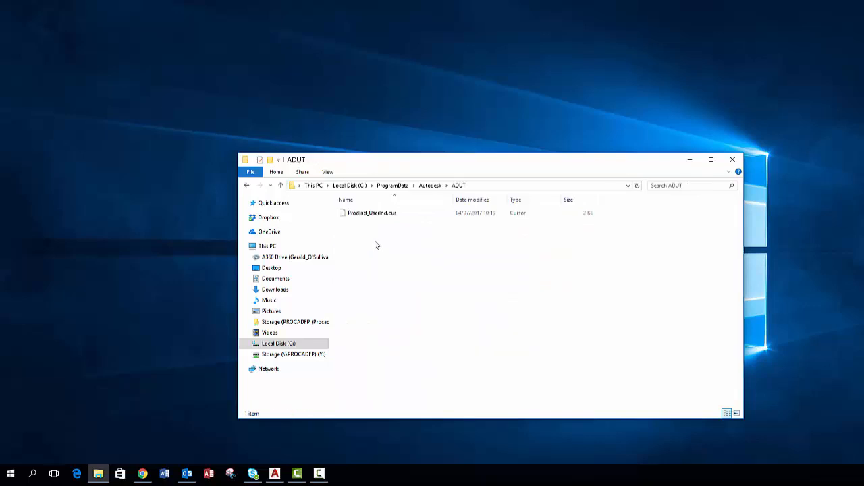
left_click(371, 213)
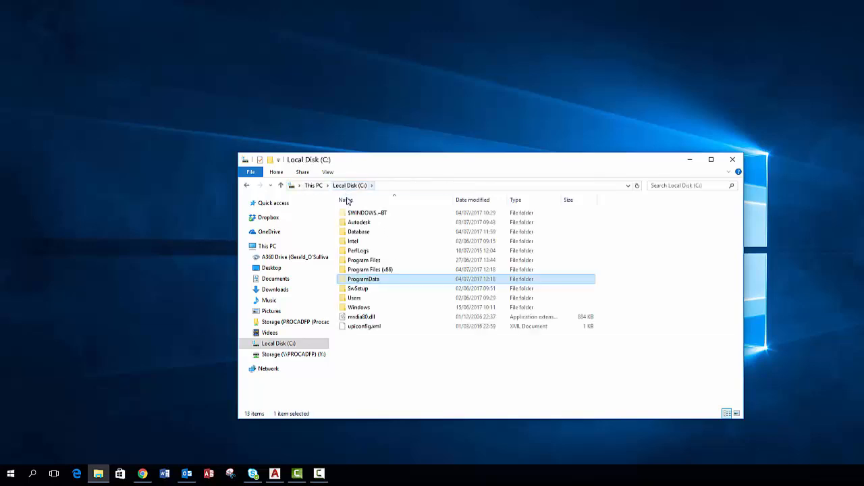
- Browse ProgramData > Autodesk > CLM and open its LGS subfolder
double_click(364, 279)
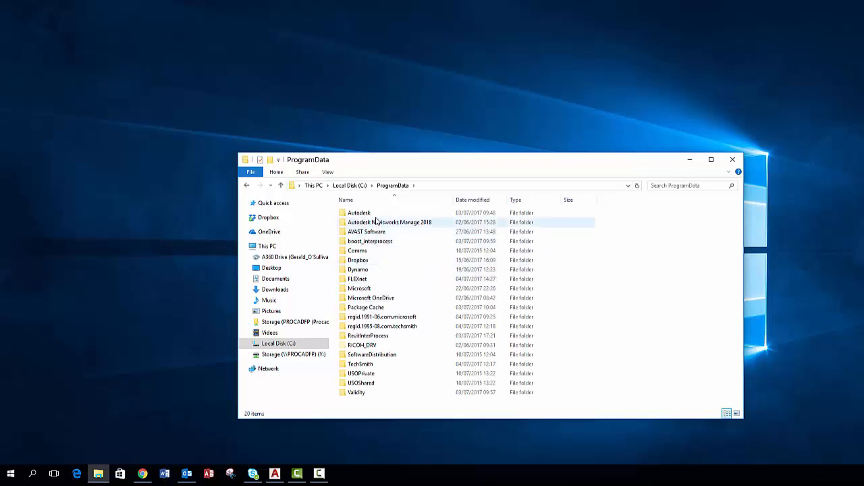
double_click(360, 213)
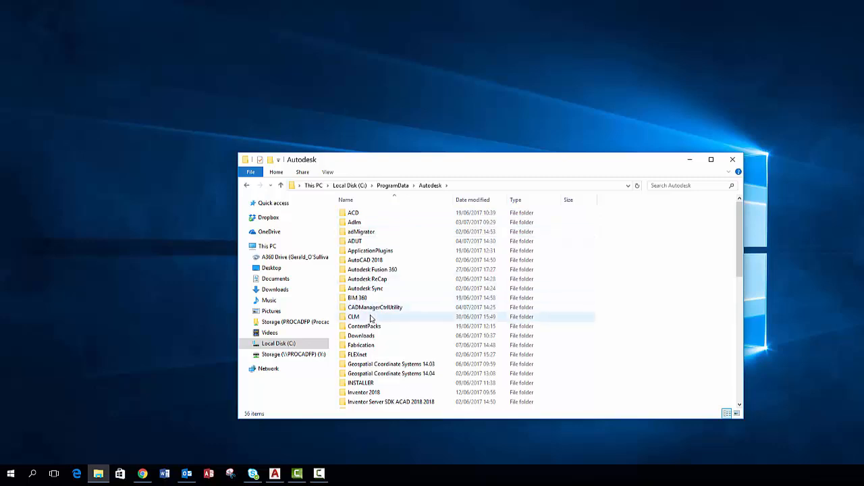
left_click(354, 316)
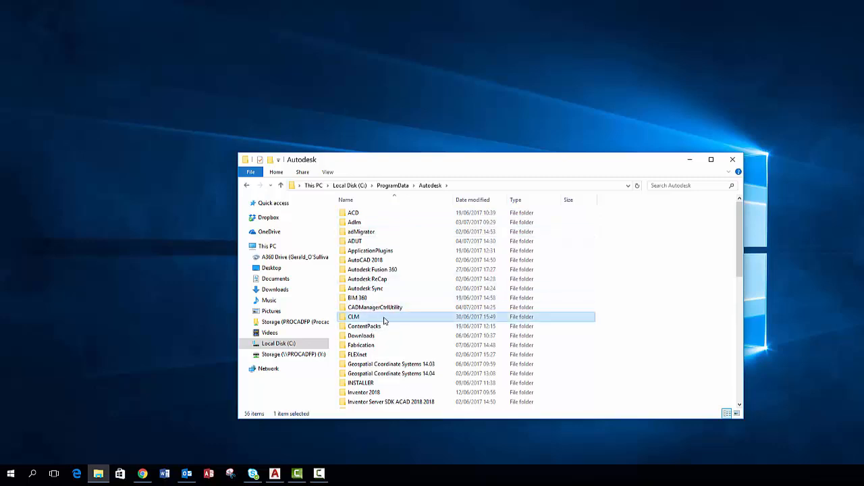
double_click(354, 316)
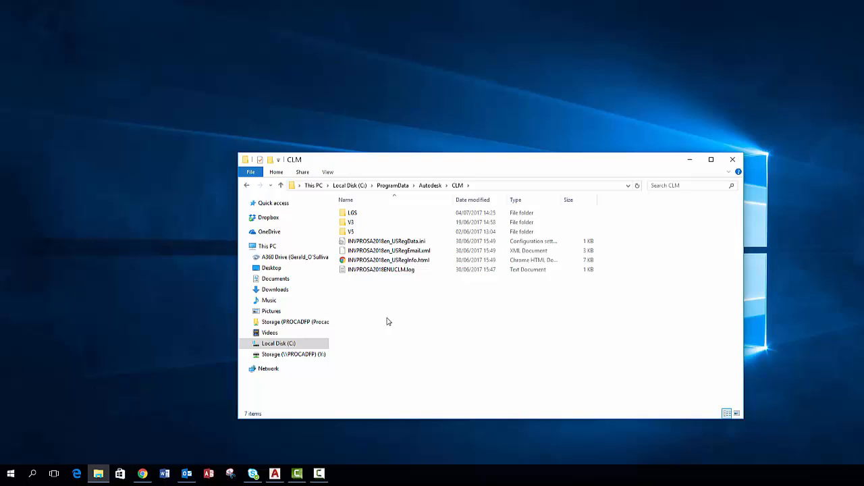
mouse_move(383, 308)
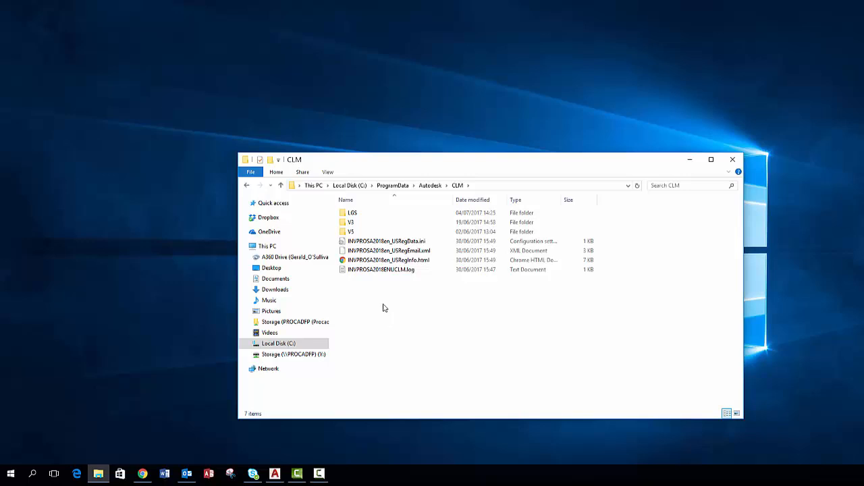
double_click(351, 213)
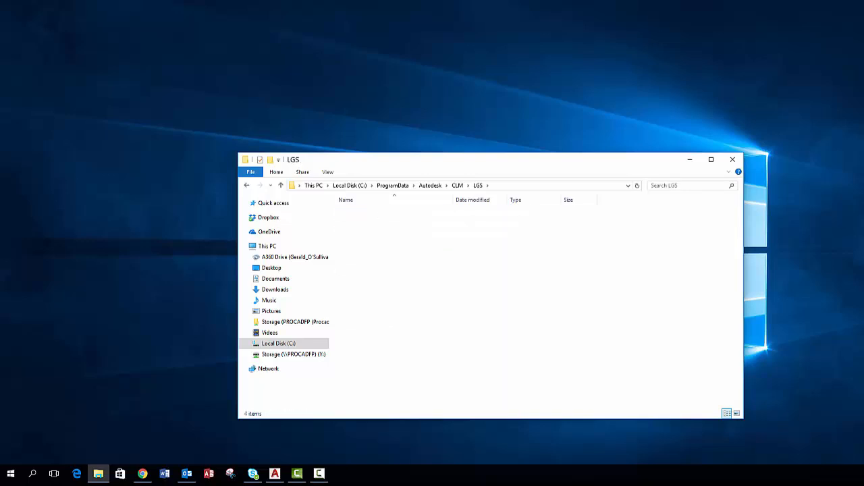
mouse_move(397, 290)
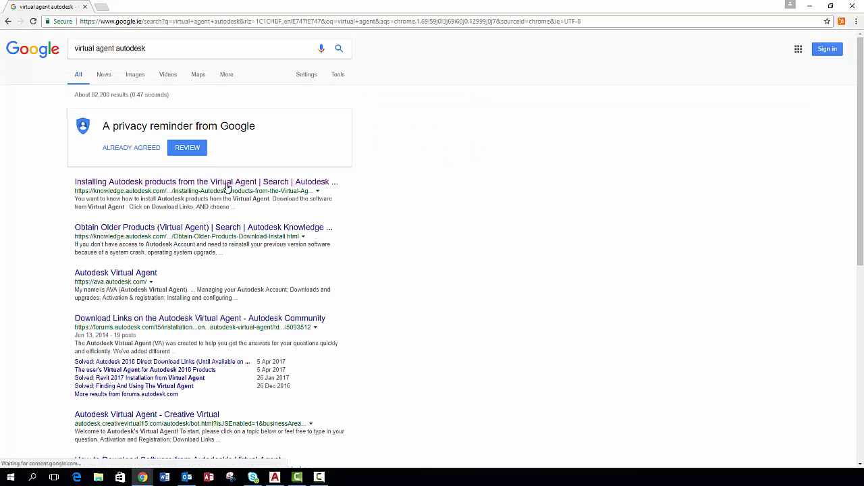
- Read the 'Installing Autodesk products from the Virtual Agent' article and follow its Virtual Agent link
left_click(205, 181)
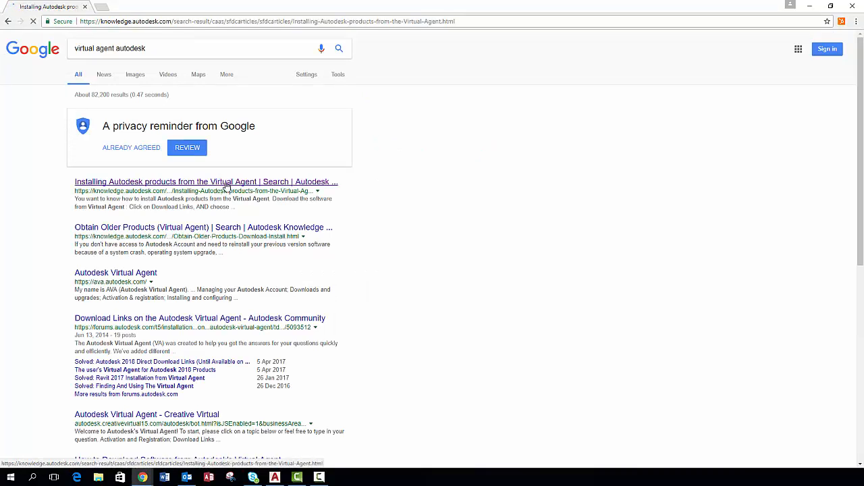
left_click(206, 181)
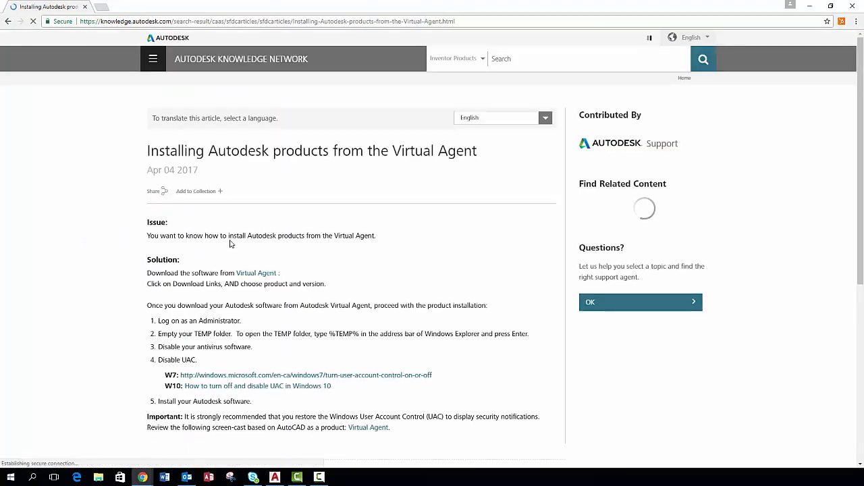
scroll("down", 3)
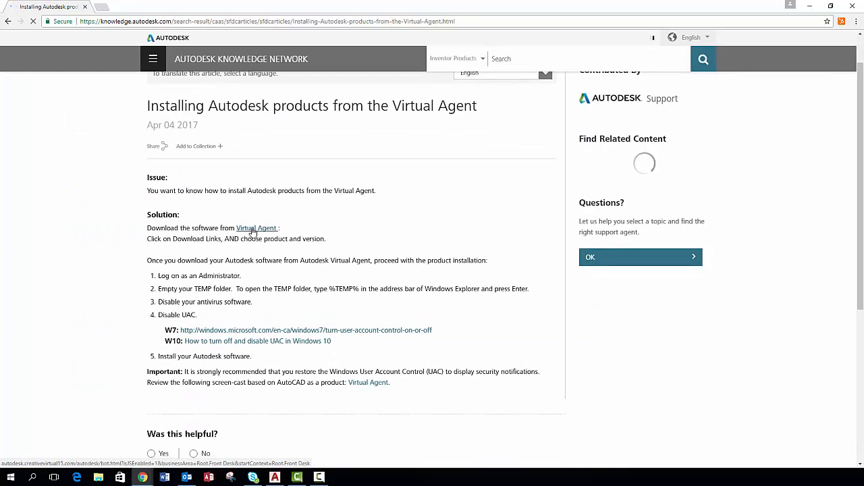
left_click(256, 227)
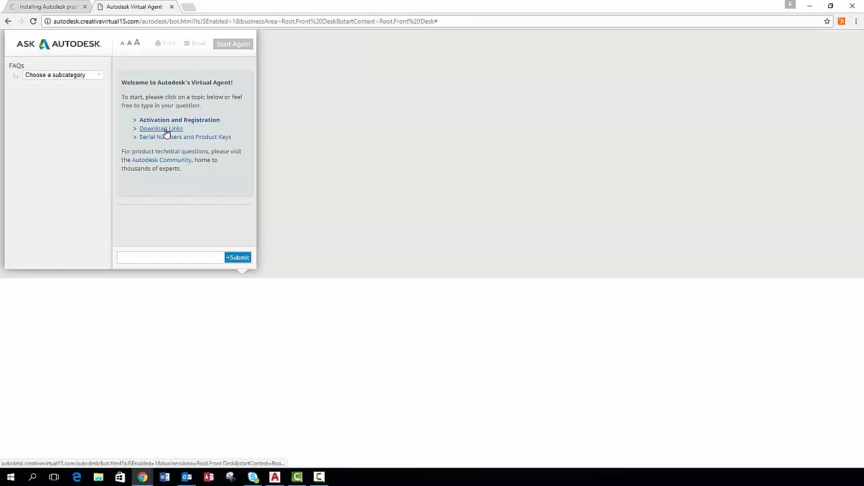
- Navigate Download Links > Revit Products > Revit to list the available versions
left_click(161, 128)
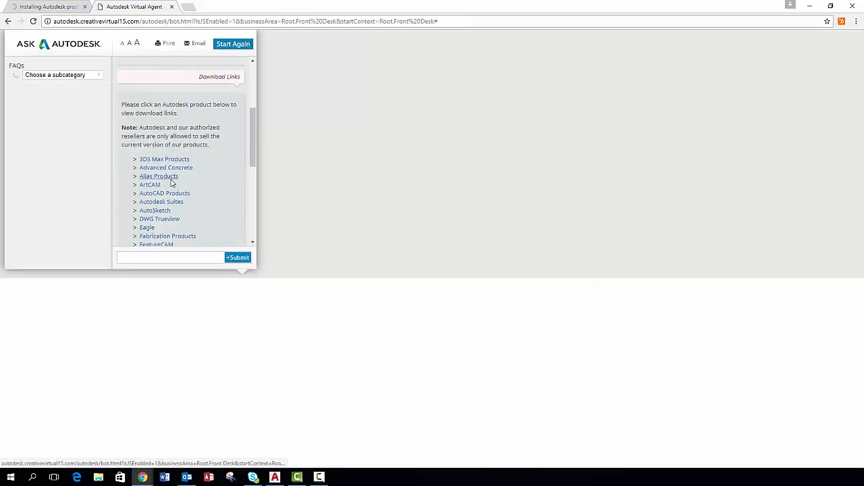
scroll("down", 3)
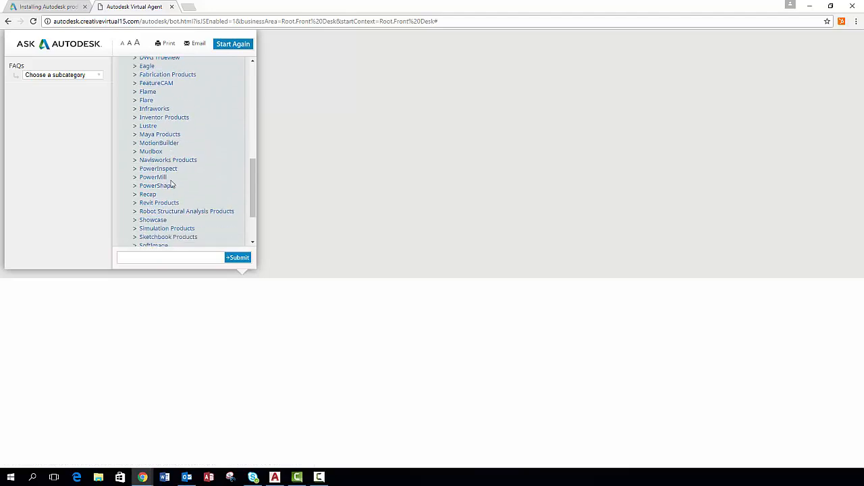
left_click(160, 202)
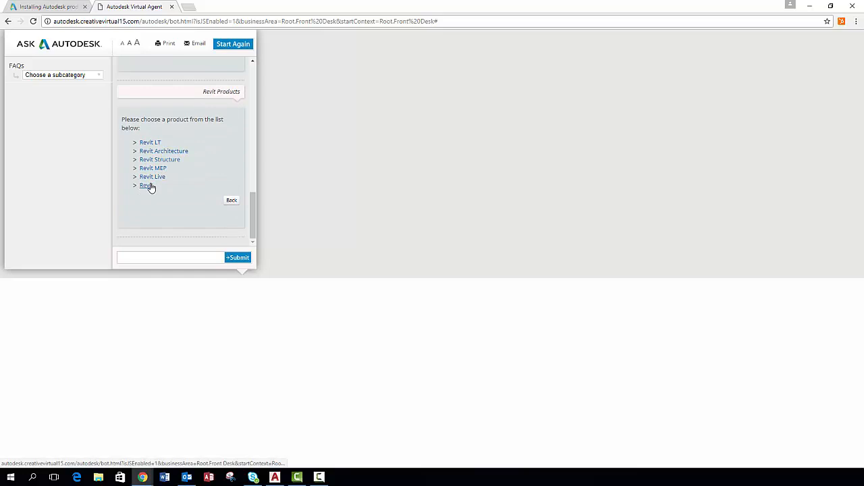
left_click(146, 185)
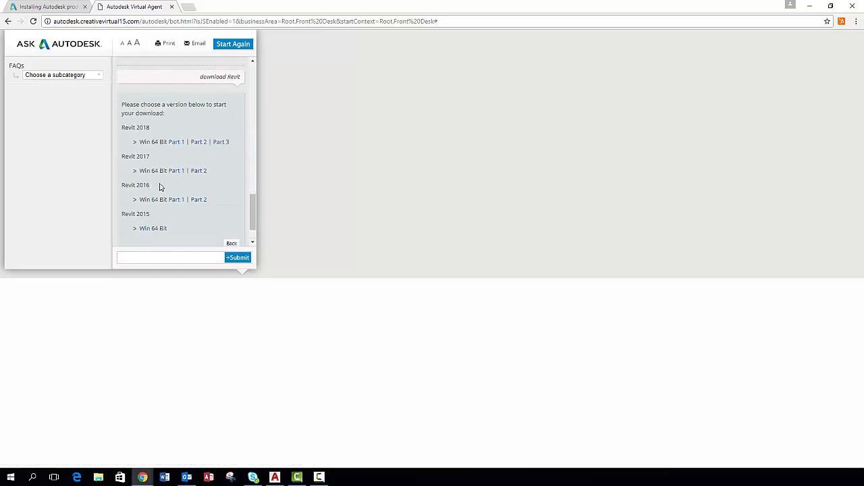
mouse_move(175, 170)
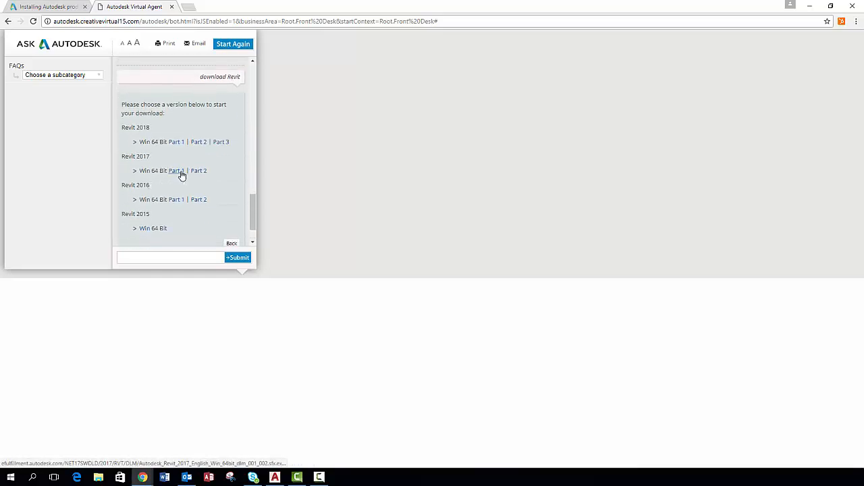
- Download Revit 2017 Win 64 Bit Part 1 and Part 2 and show the download's options
left_click(198, 170)
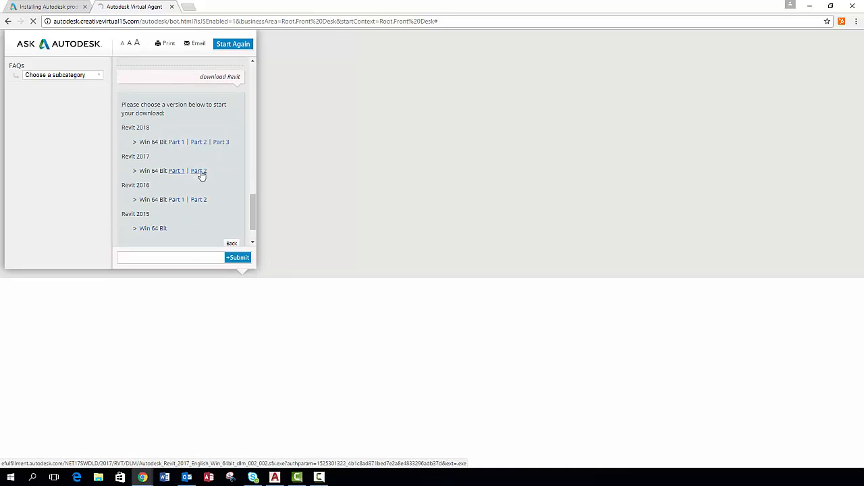
left_click(199, 170)
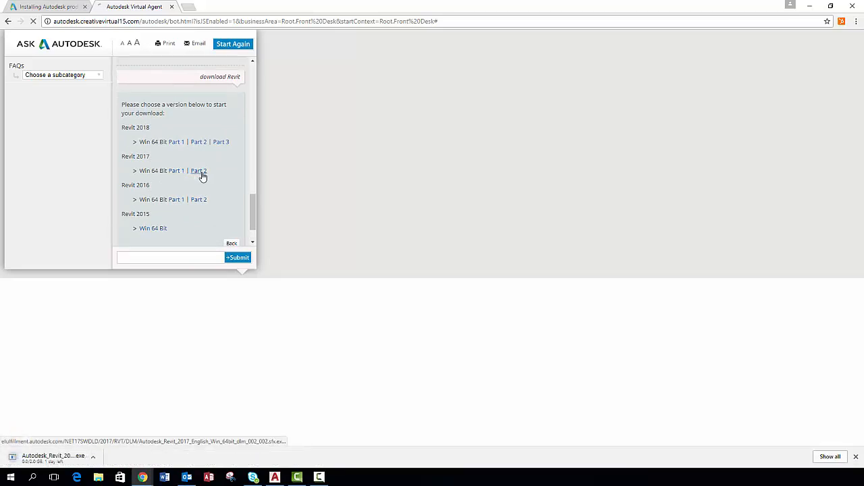
left_click(198, 170)
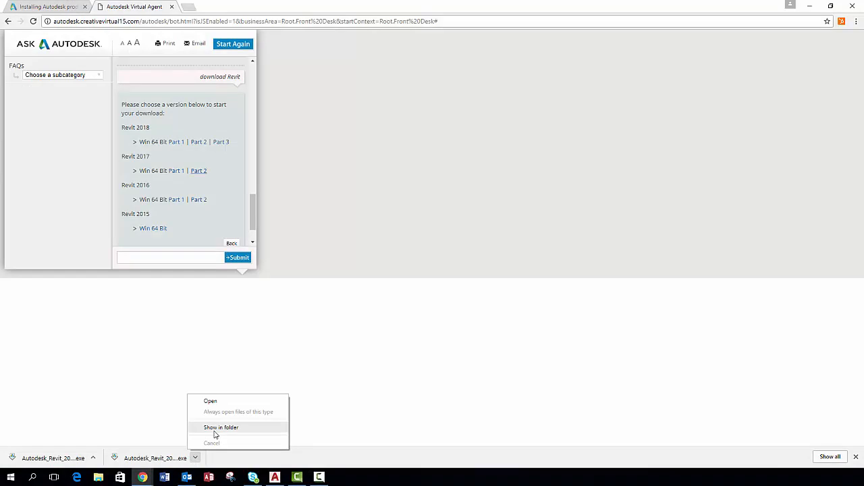
- Show the downloaded Revit 2017 installer in the Downloads folder and launch the first .exe part
left_click(222, 427)
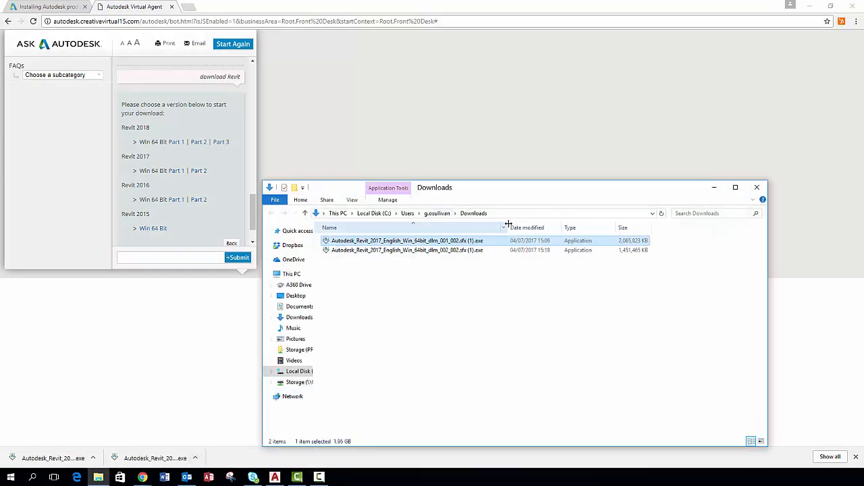
double_click(405, 240)
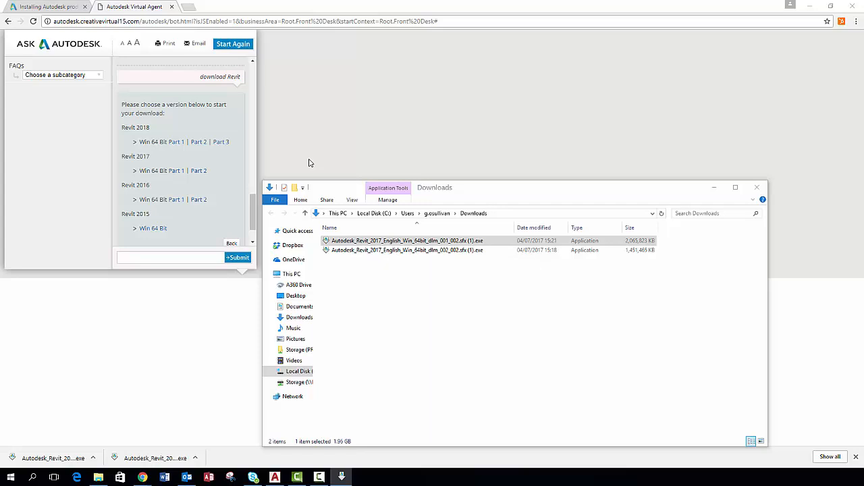
double_click(397, 240)
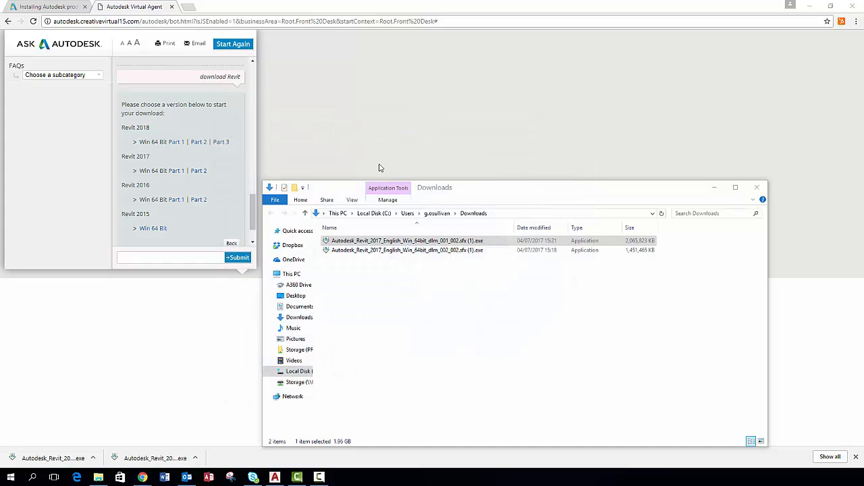
- Start the Revit 2017 installer, choose Install, and set the country to Ireland
double_click(407, 241)
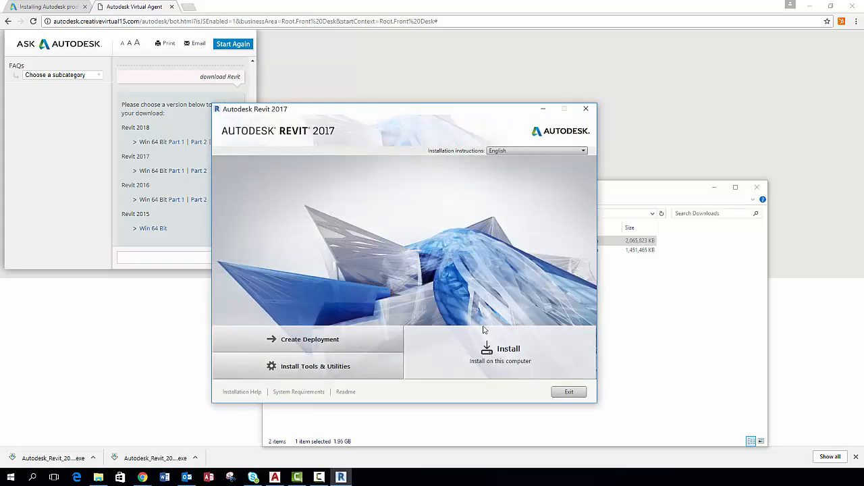
left_click(507, 349)
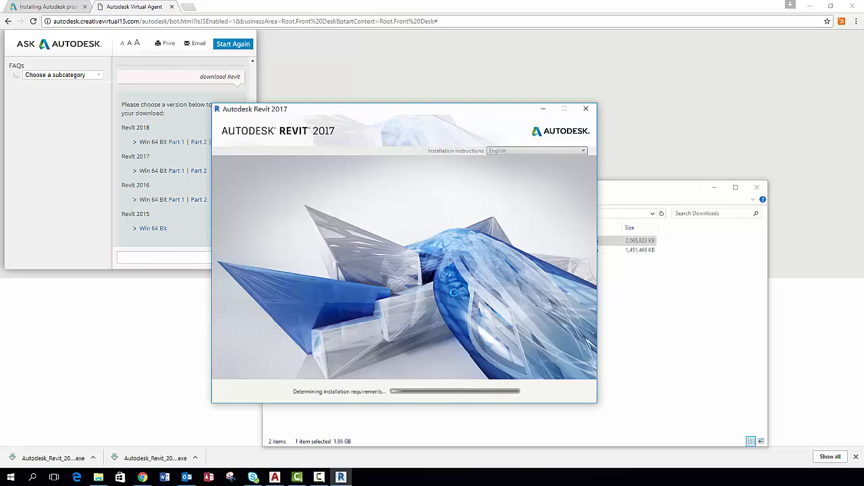
left_click(476, 187)
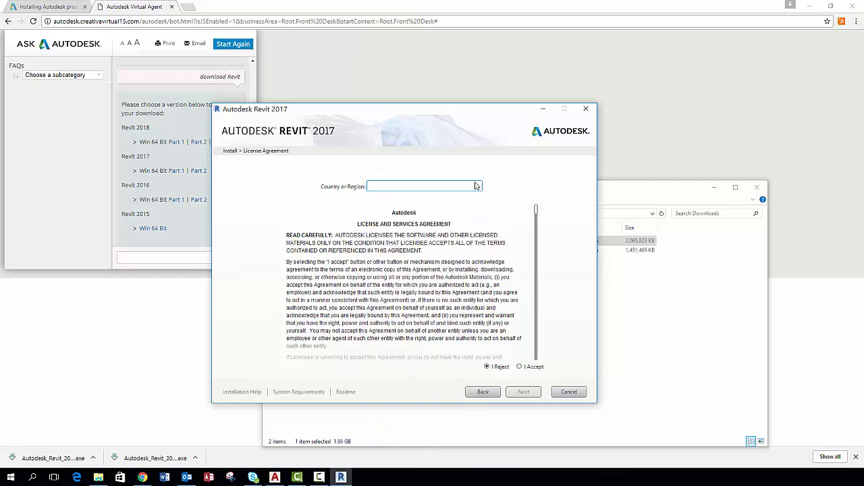
left_click(424, 186)
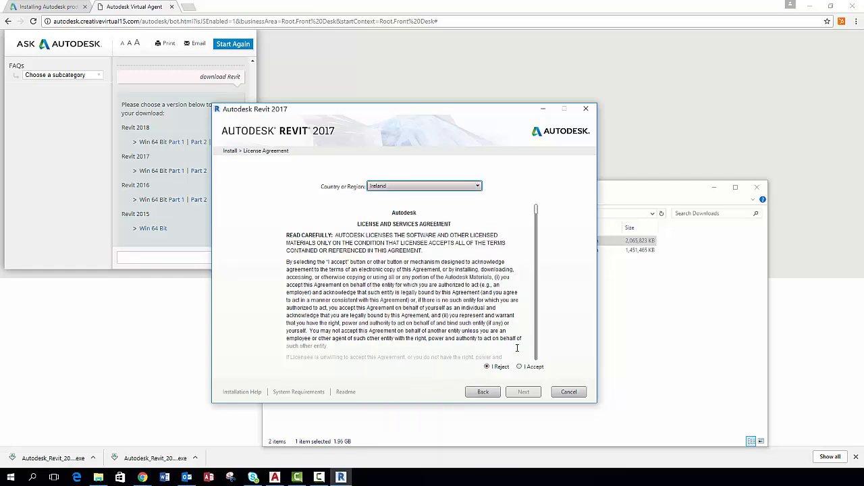
- Accept the license agreement and begin installing the chosen Revit components
left_click(519, 367)
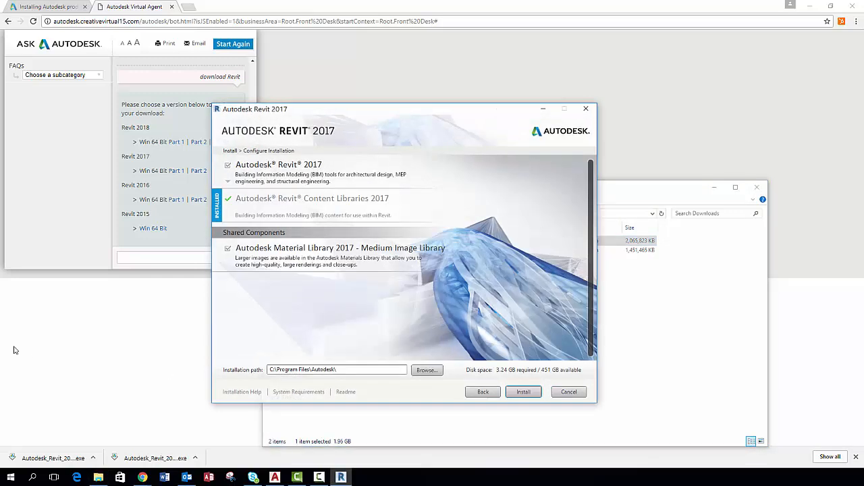
mouse_move(381, 384)
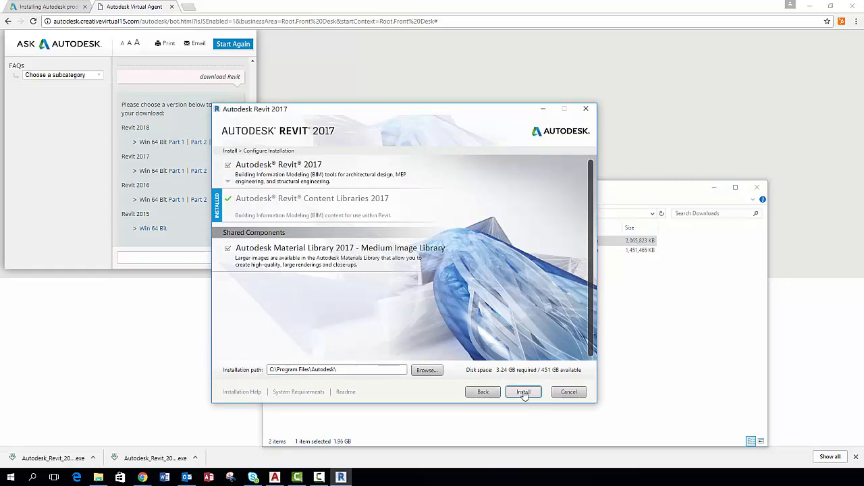
left_click(522, 392)
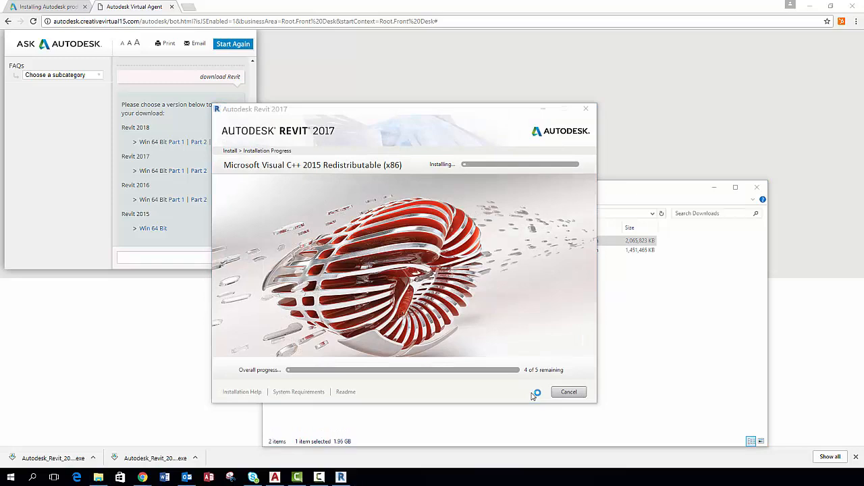